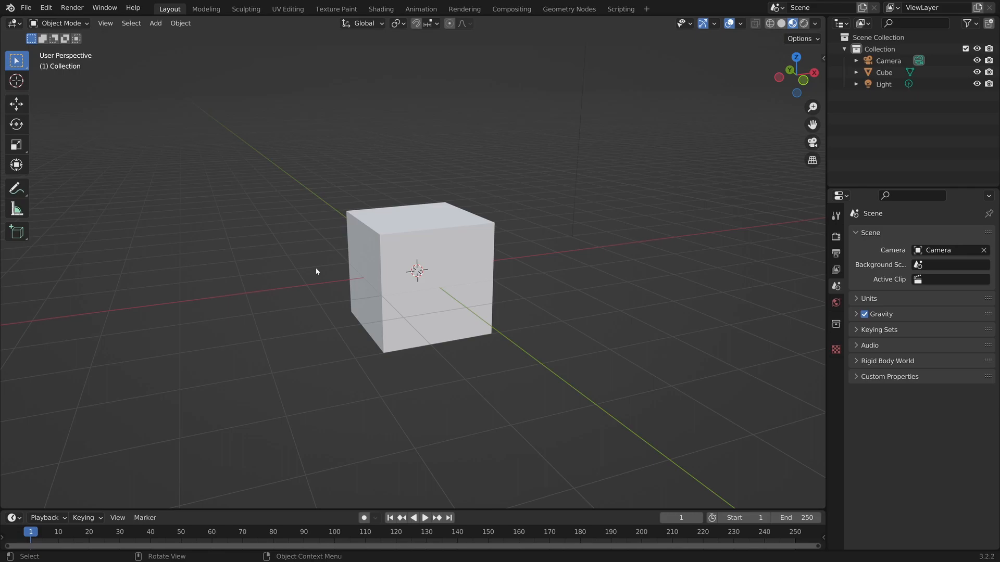
{"action": "mouse_move", "coordinate": [95, 174]}
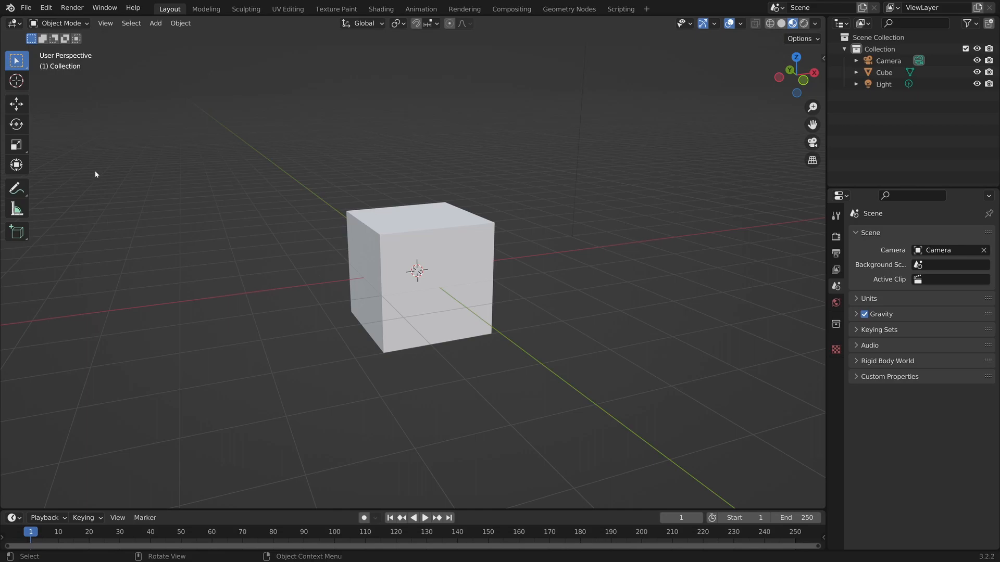
{"action": "mouse_move", "coordinate": [96, 83]}
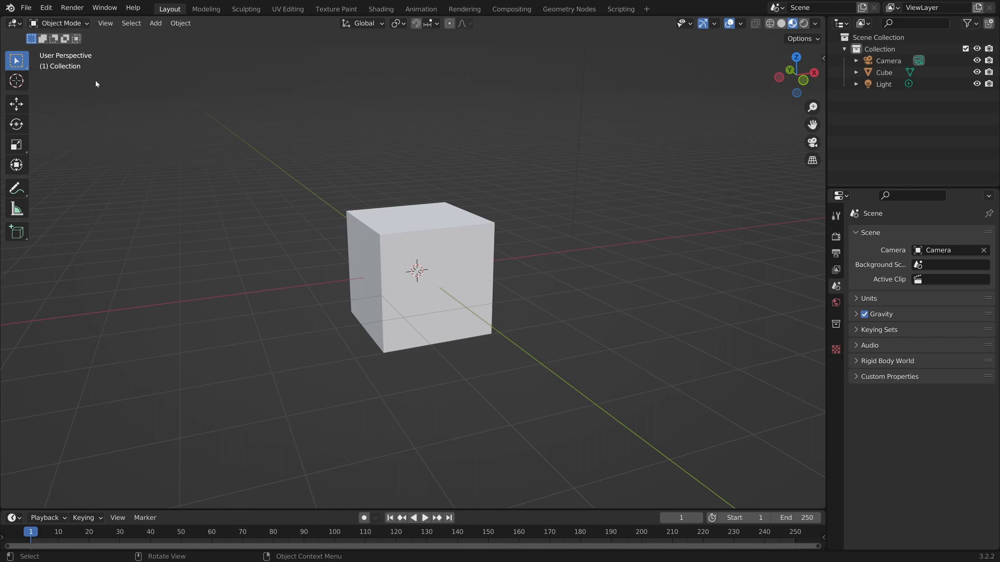
Show the Preferences add-ons list filtered to 'addr' revealing System: AddRoutes.
{"action": "left_click", "coordinate": [45, 7]}
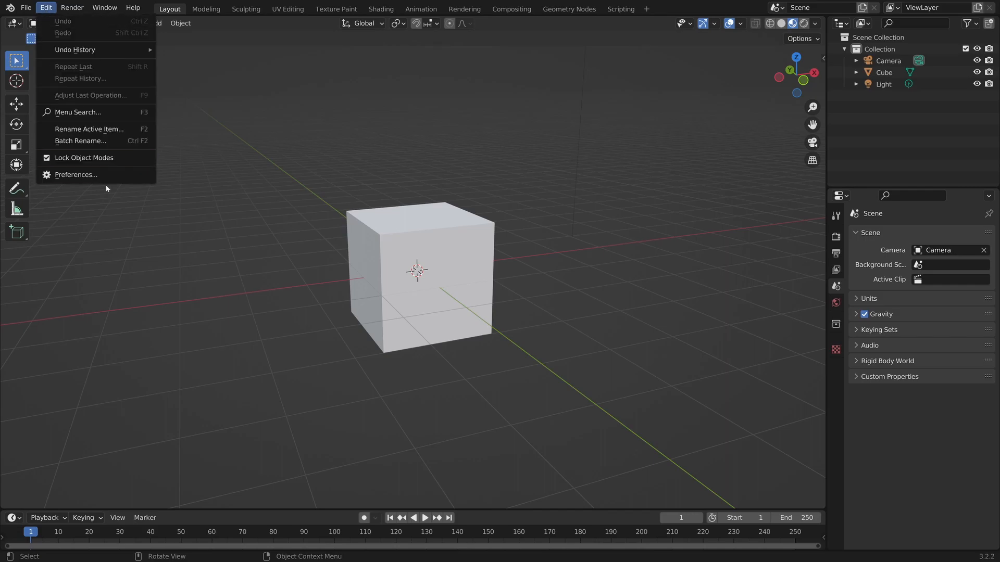
{"action": "mouse_move", "coordinate": [75, 175]}
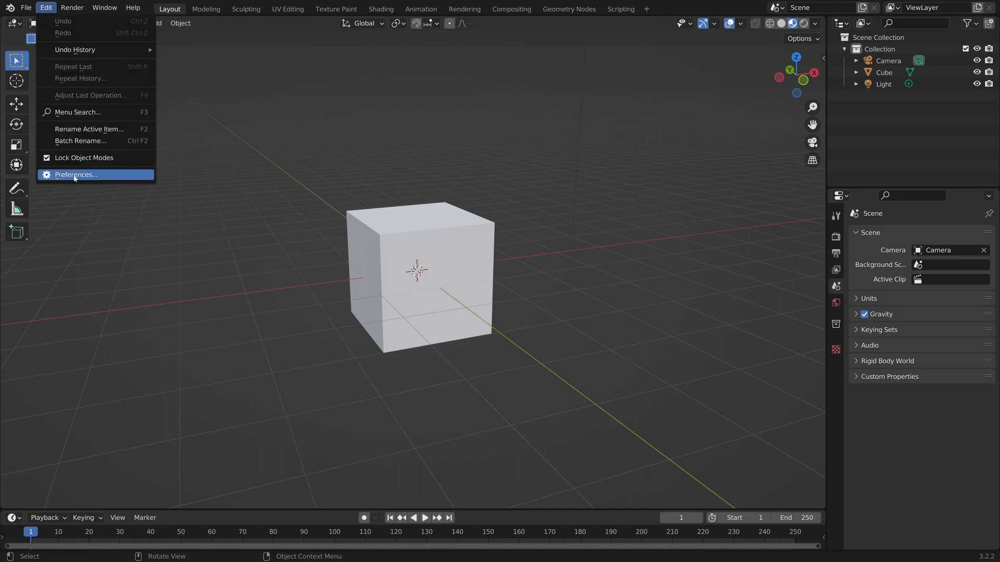
{"action": "left_click", "coordinate": [75, 175]}
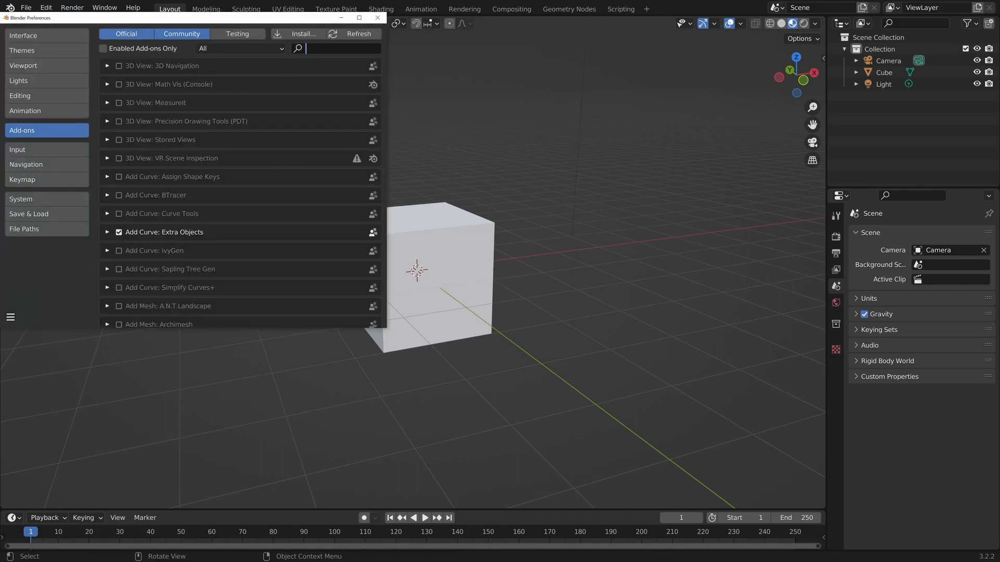
{"action": "type", "text": "addroutes"}
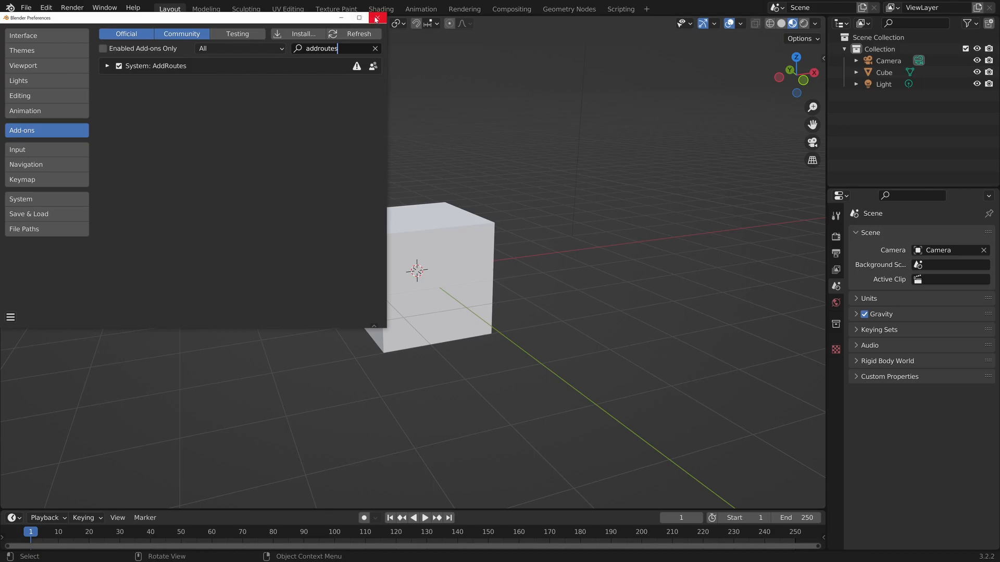
Close the Preferences window to return to the cube scene.
{"action": "left_click", "coordinate": [376, 18]}
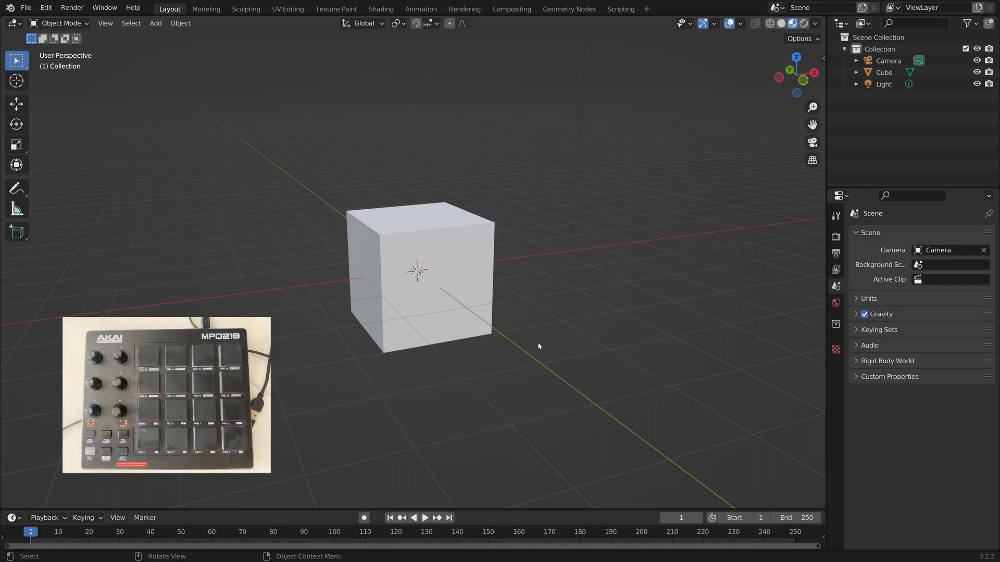
{"action": "mouse_move", "coordinate": [563, 364]}
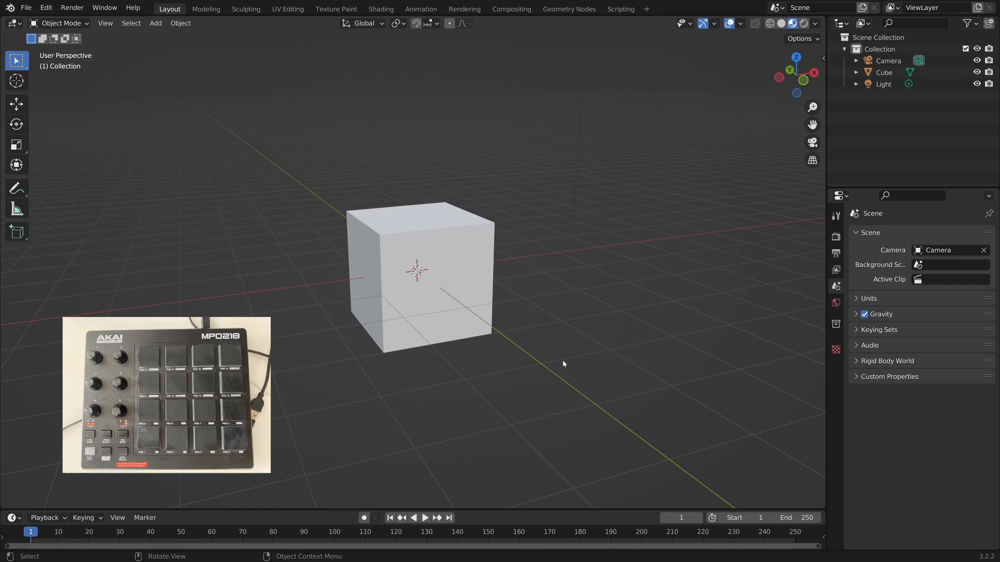
{"action": "mouse_move", "coordinate": [648, 257]}
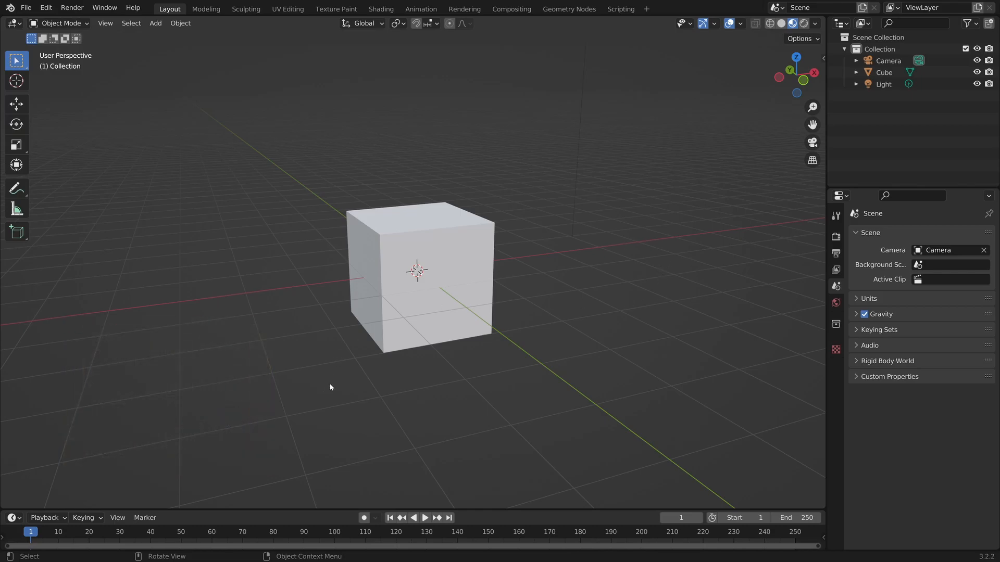
{"action": "mouse_move", "coordinate": [535, 366]}
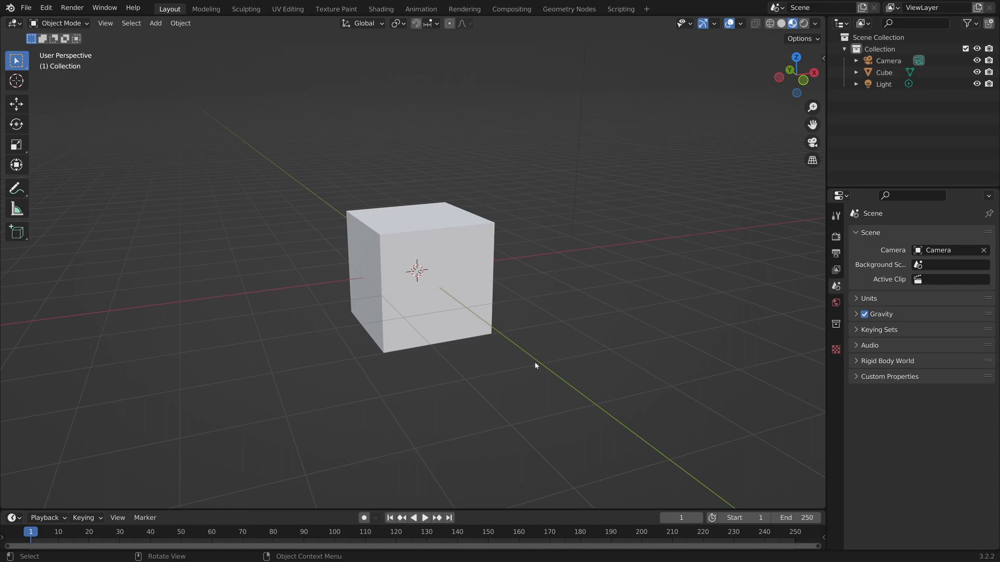
{"action": "mouse_move", "coordinate": [534, 361]}
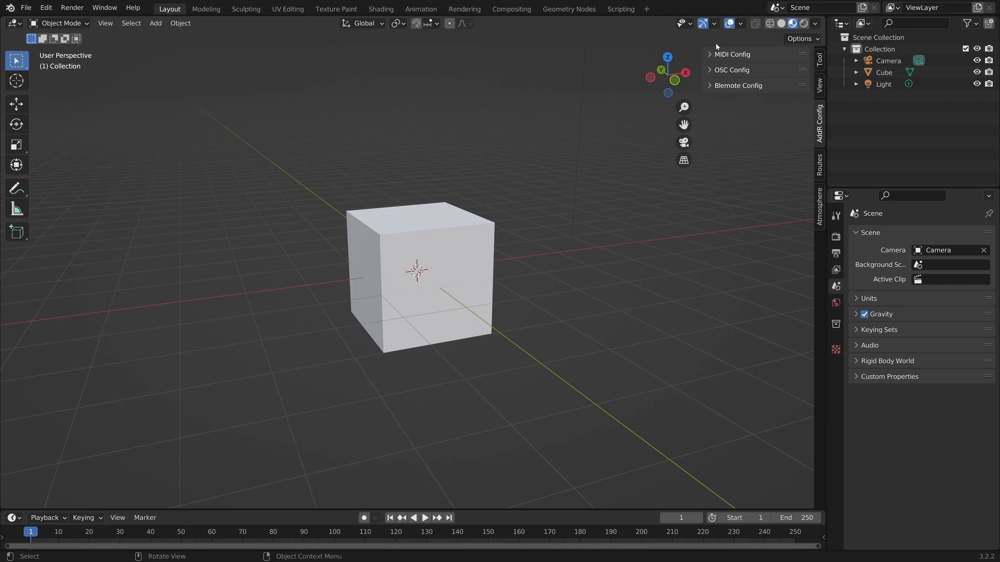
Set MPD218 2 as the AddRoutes MIDI system input device.
{"action": "left_click", "coordinate": [731, 54]}
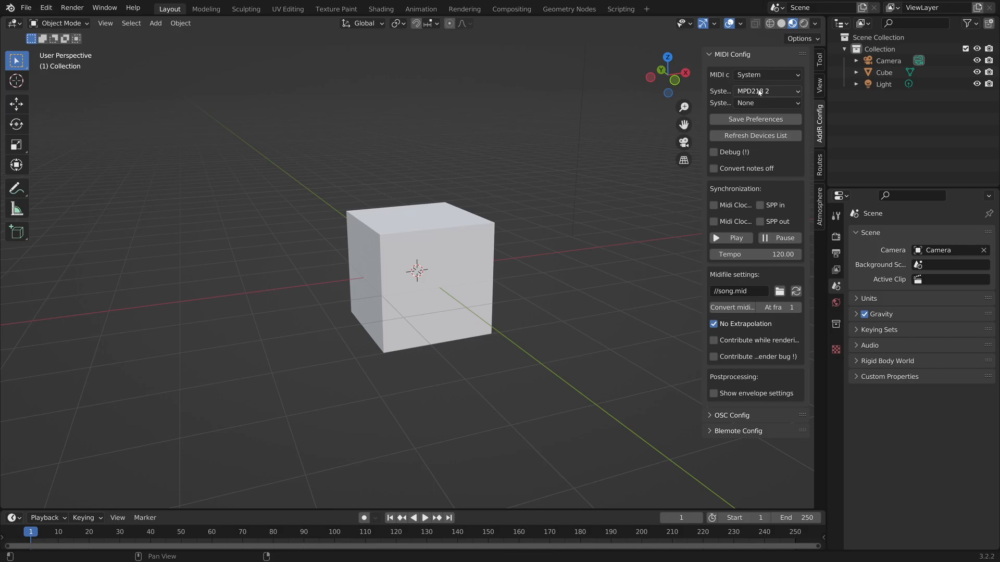
{"action": "left_click", "coordinate": [765, 91]}
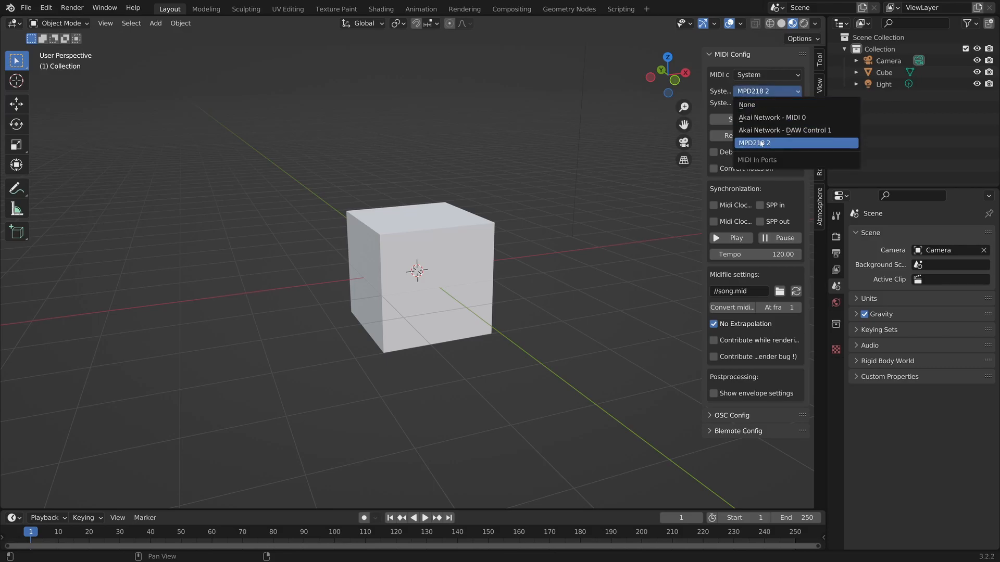
{"action": "left_click", "coordinate": [752, 143]}
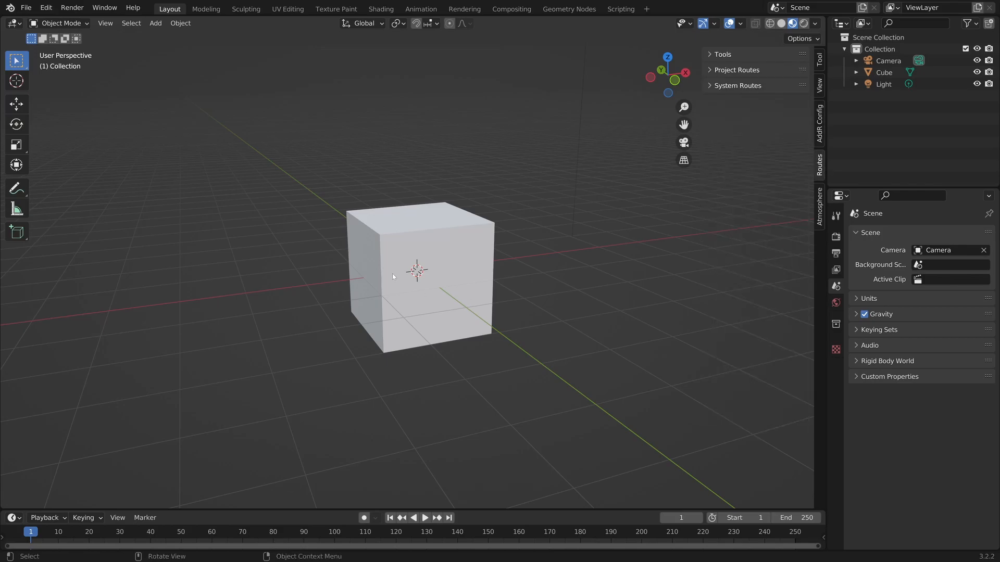
Select the Cube and show its Object Properties transform panel.
{"action": "left_click", "coordinate": [400, 303]}
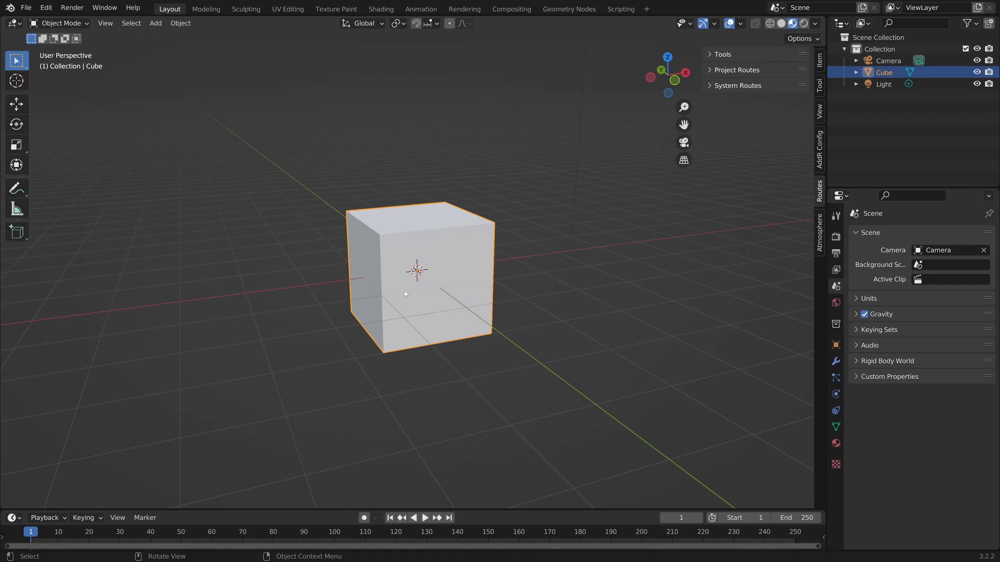
{"action": "mouse_move", "coordinate": [593, 454]}
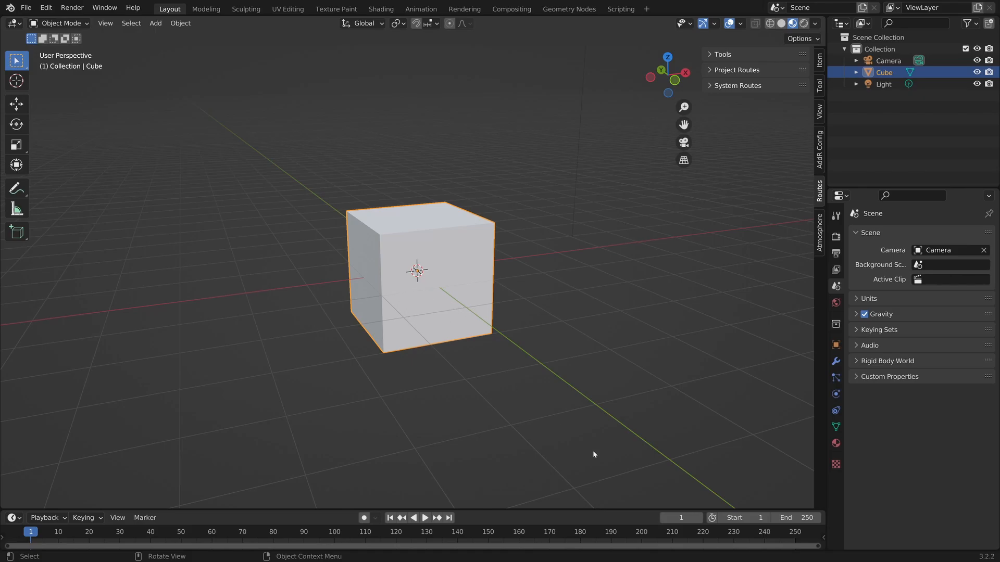
{"action": "left_click", "coordinate": [835, 344]}
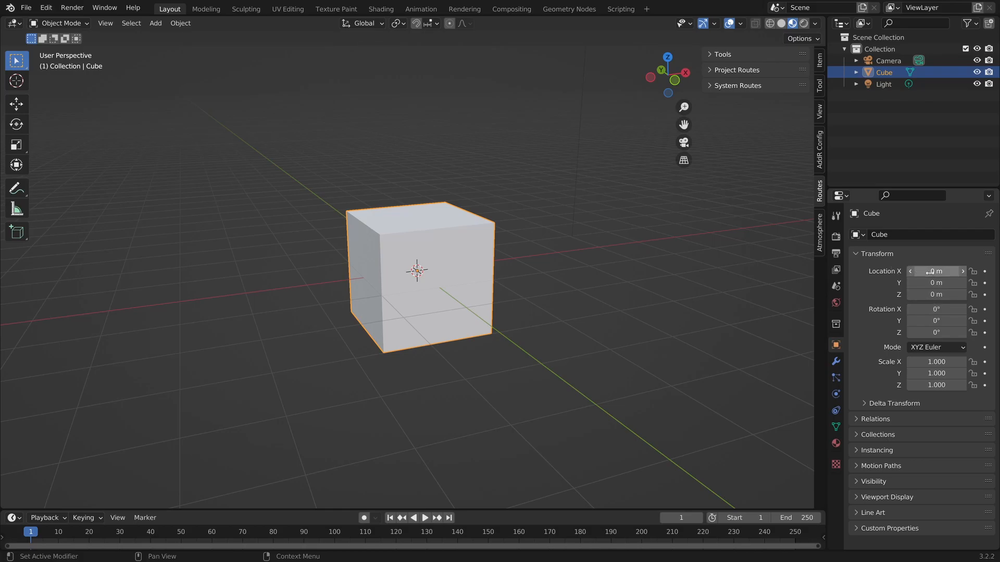
Create a route from the Cube's Location and widen the routes sidebar.
{"action": "right_click", "coordinate": [936, 271]}
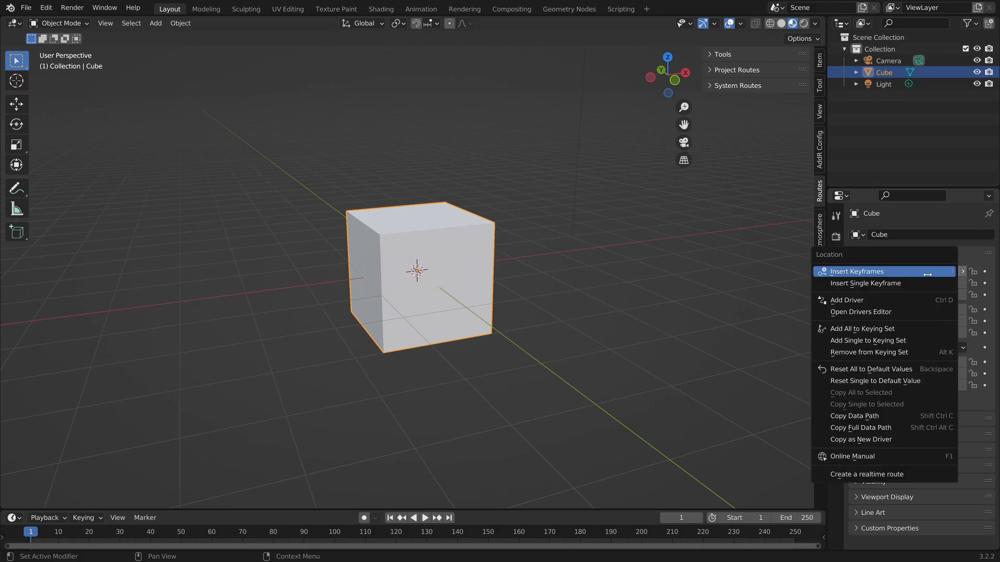
{"action": "mouse_move", "coordinate": [866, 474]}
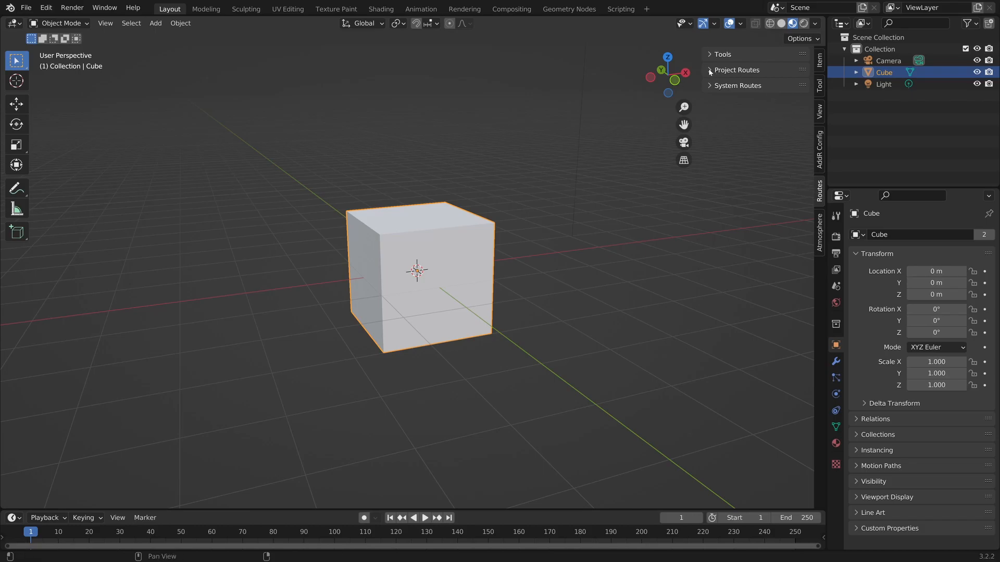
{"action": "left_click", "coordinate": [736, 70]}
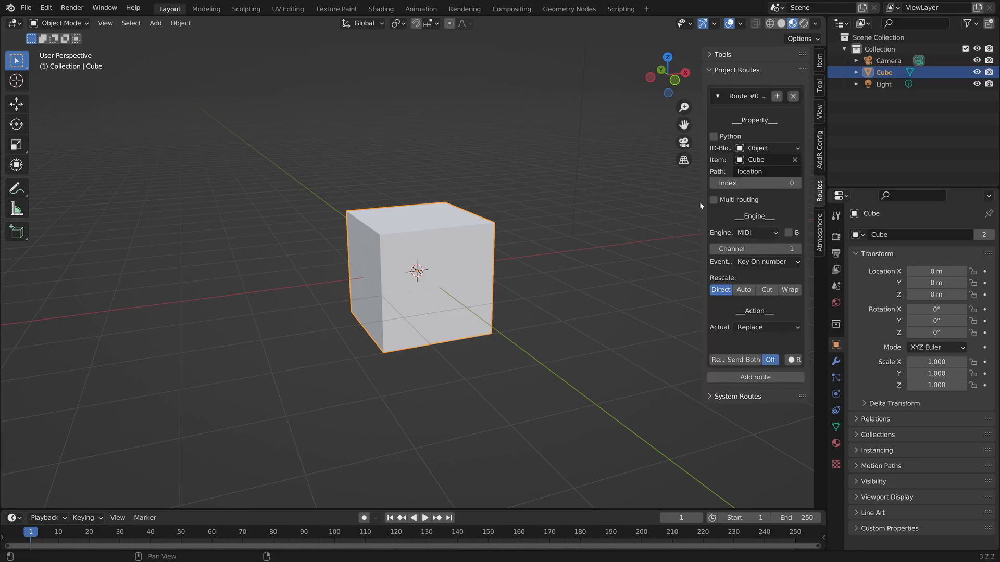
{"action": "left_click_drag", "start_coordinate": [700, 209], "coordinate": [606, 208]}
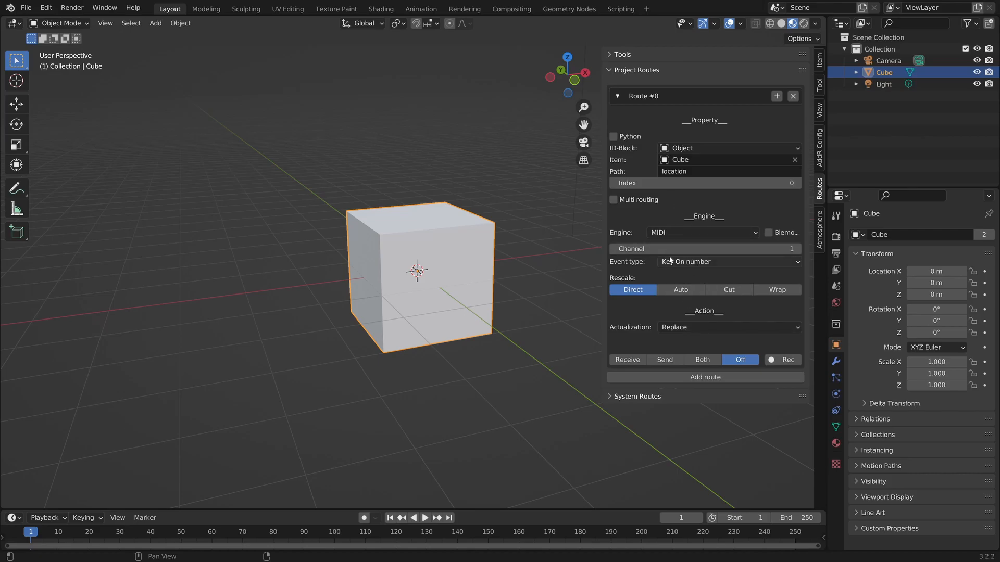
Set the route's event to Continuous Controller 7bit number 22.
{"action": "left_click", "coordinate": [729, 262]}
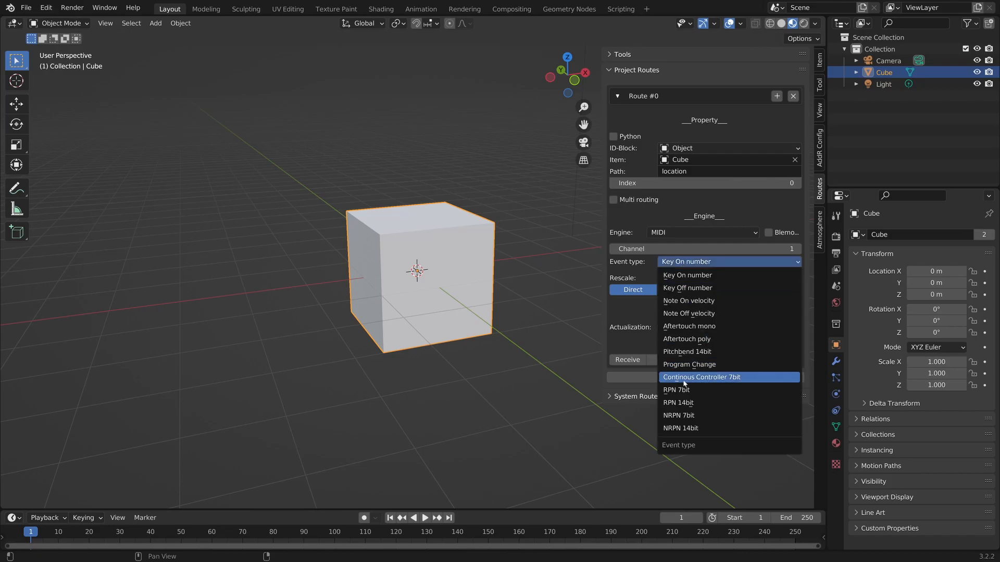
{"action": "left_click", "coordinate": [701, 377]}
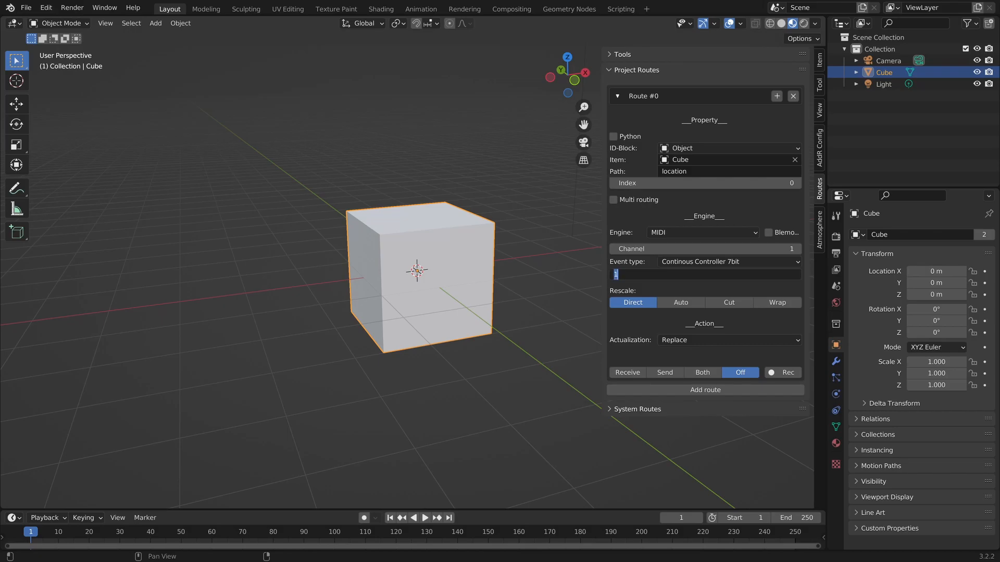
{"action": "type", "text": "22"}
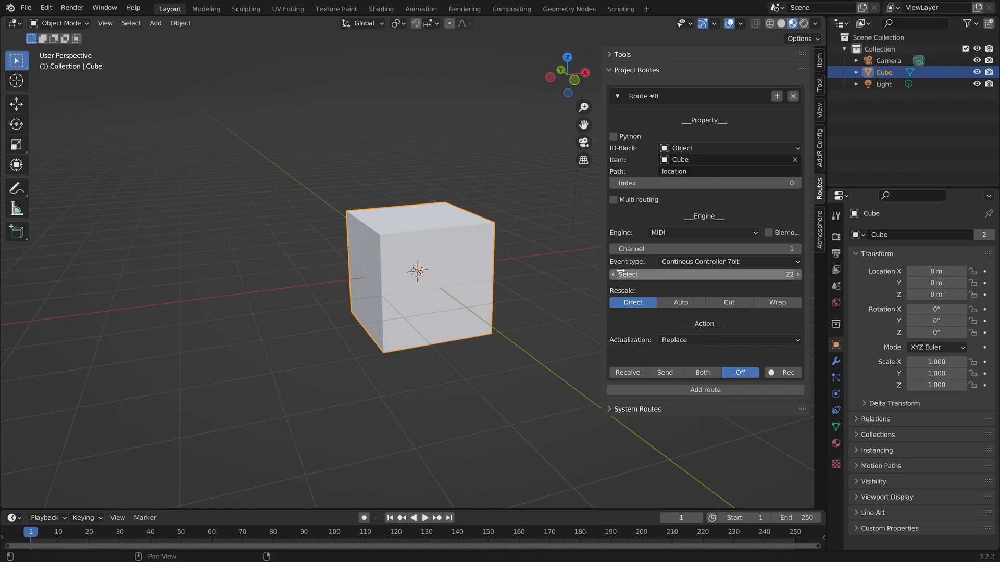
Wrap-rescale the location route to Blender Low 10 / High 0 and enable Receive.
{"action": "left_click", "coordinate": [777, 302]}
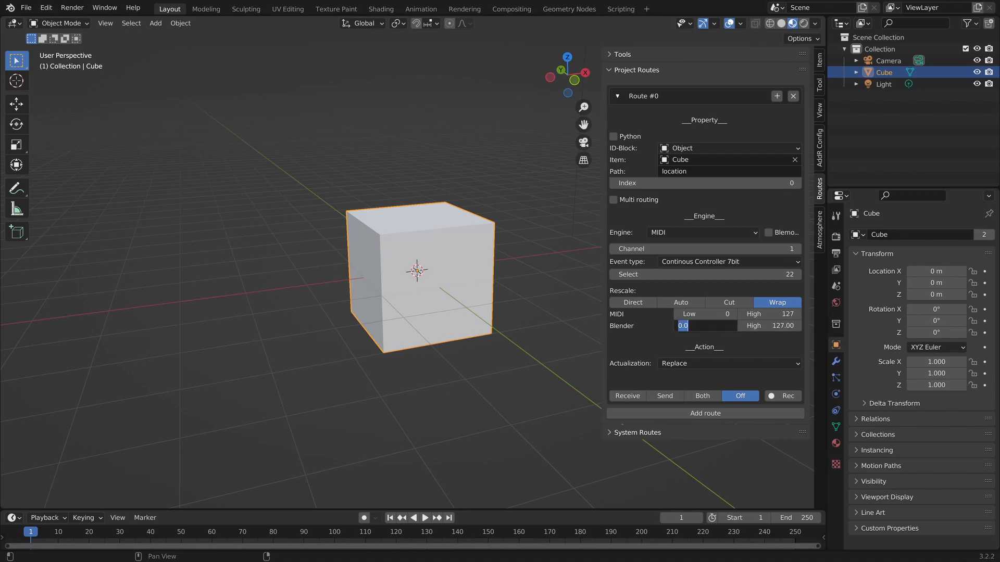
{"action": "type", "text": "10.00"}
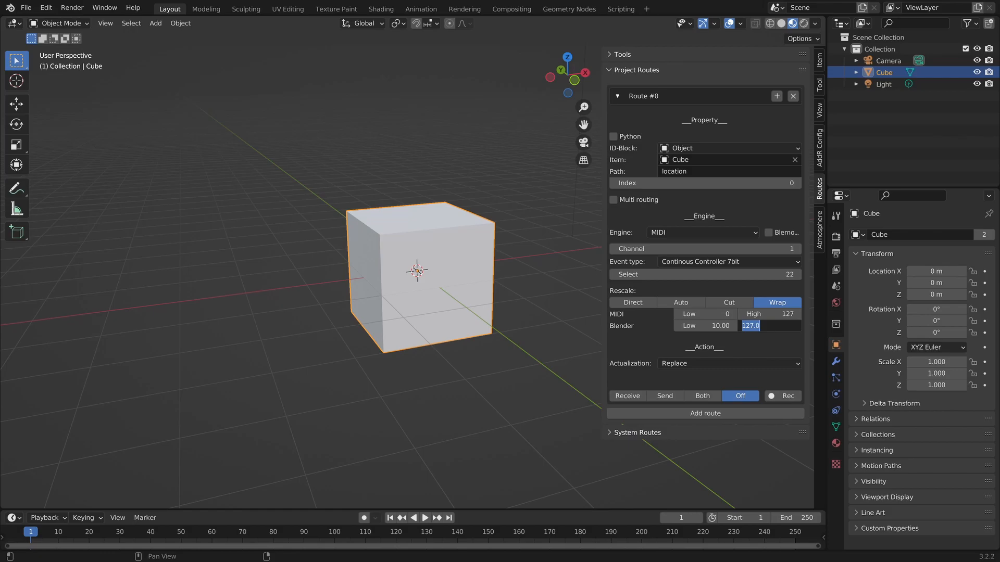
{"action": "left_click", "coordinate": [768, 326]}
{"action": "type", "text": "0"}
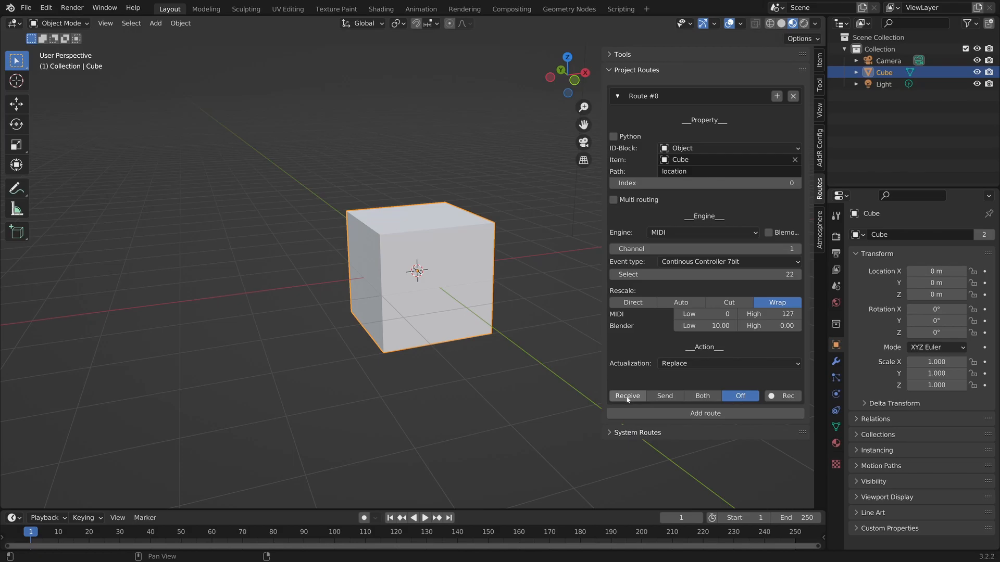
{"action": "mouse_move", "coordinate": [627, 396]}
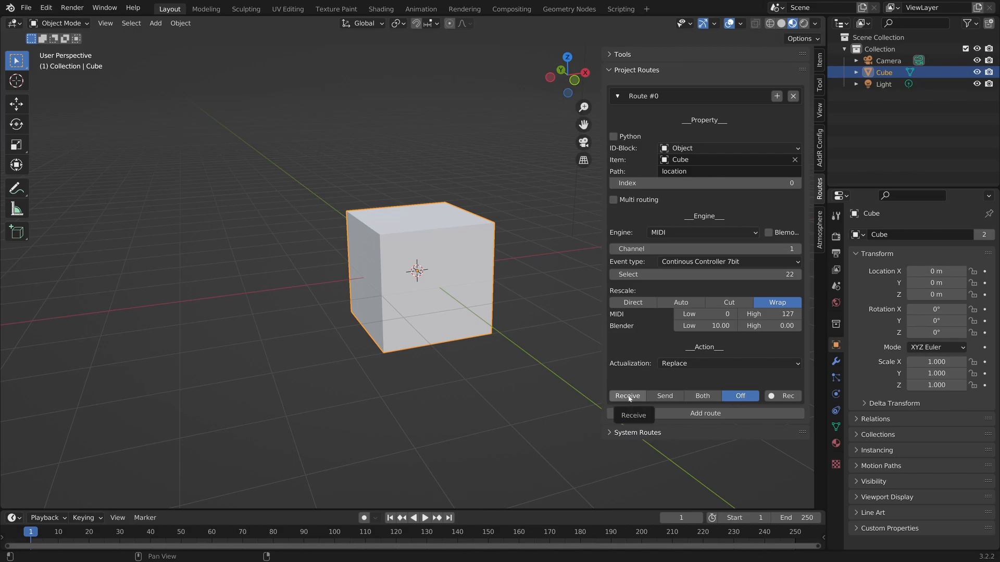
{"action": "left_click", "coordinate": [627, 396]}
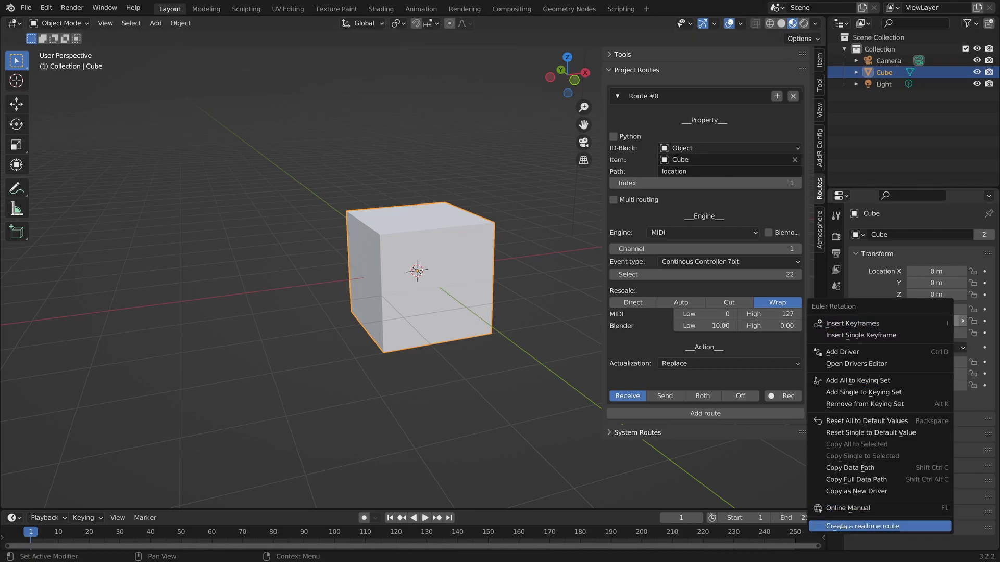
Add a rotation route on Continuous Controller 7bit 23 with Receive and Wrap rescaling.
{"action": "left_click", "coordinate": [861, 525]}
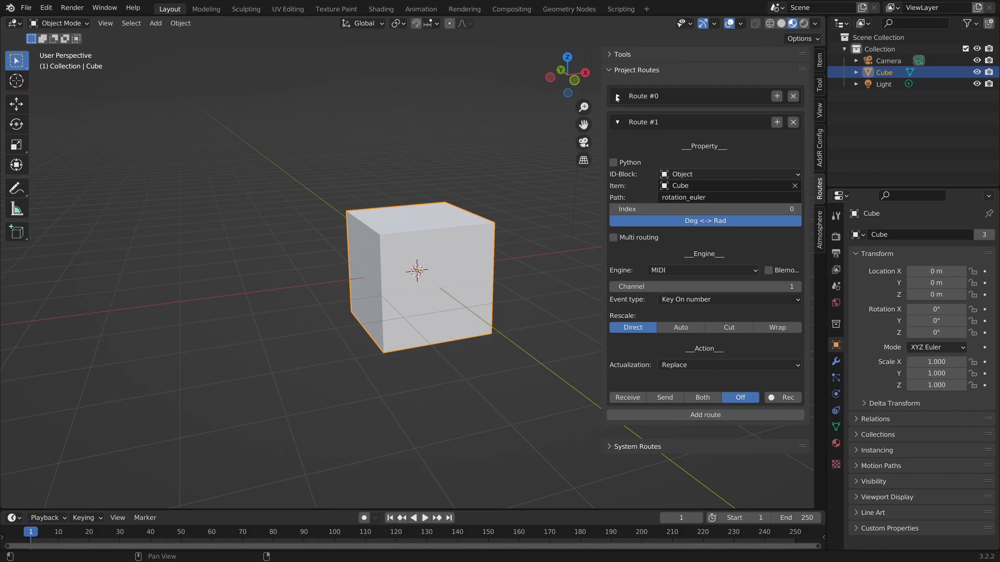
{"action": "left_click", "coordinate": [616, 96]}
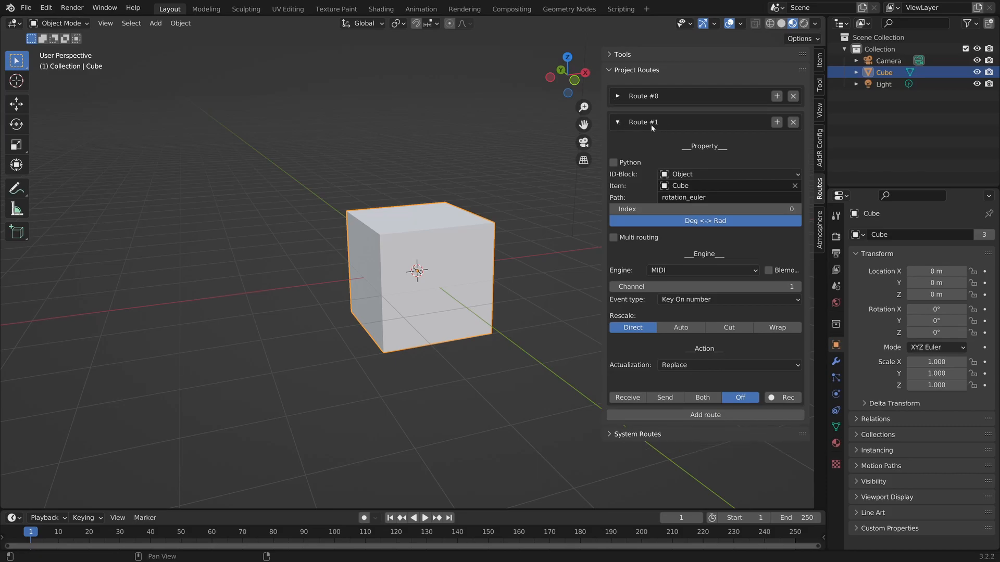
{"action": "mouse_move", "coordinate": [652, 127]}
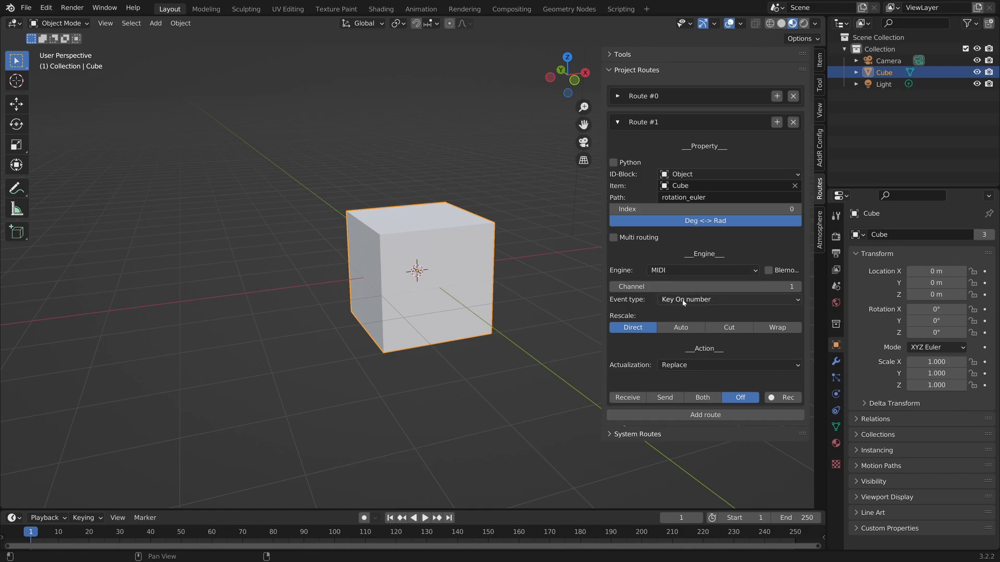
{"action": "left_click", "coordinate": [727, 299]}
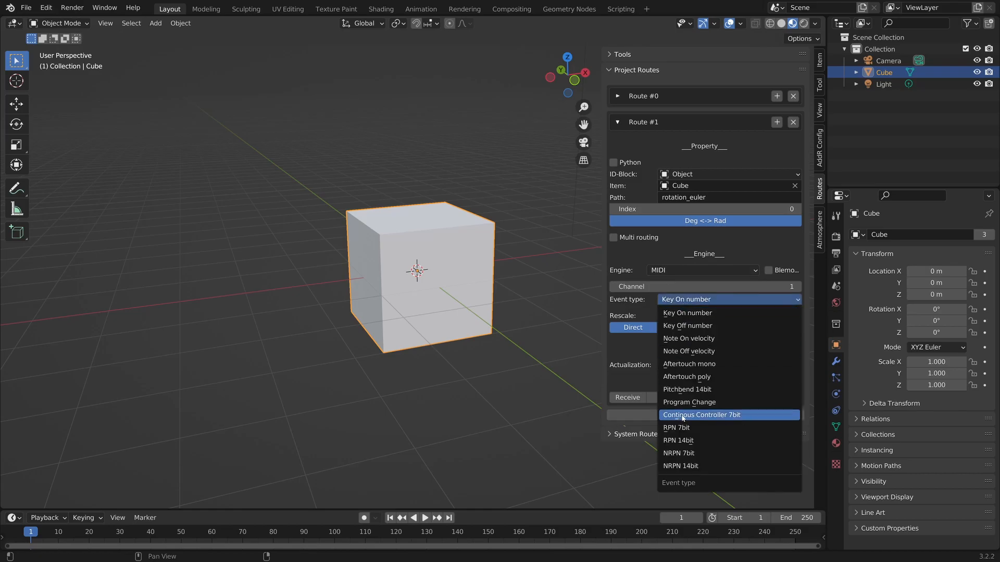
{"action": "left_click", "coordinate": [701, 414]}
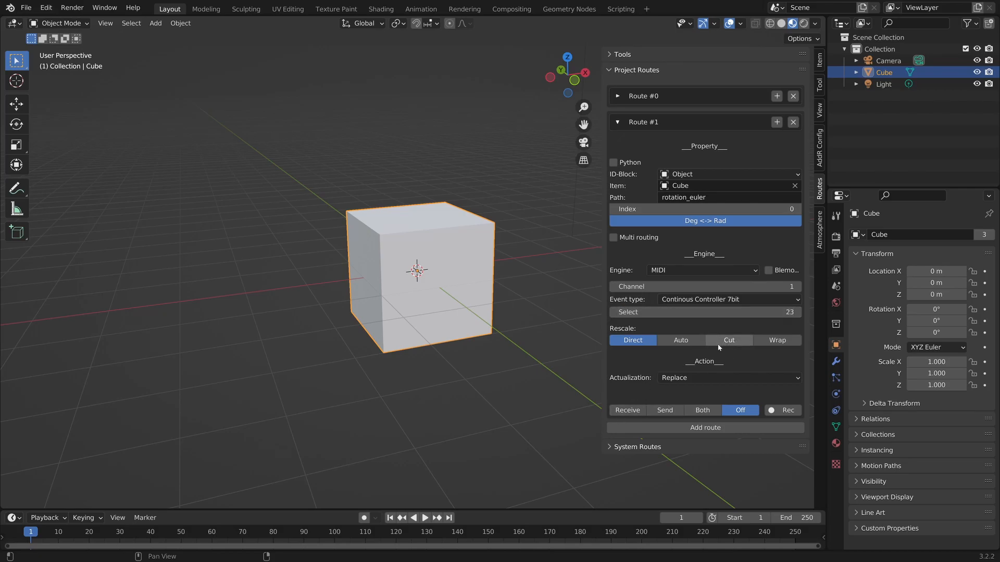
{"action": "left_click", "coordinate": [626, 410]}
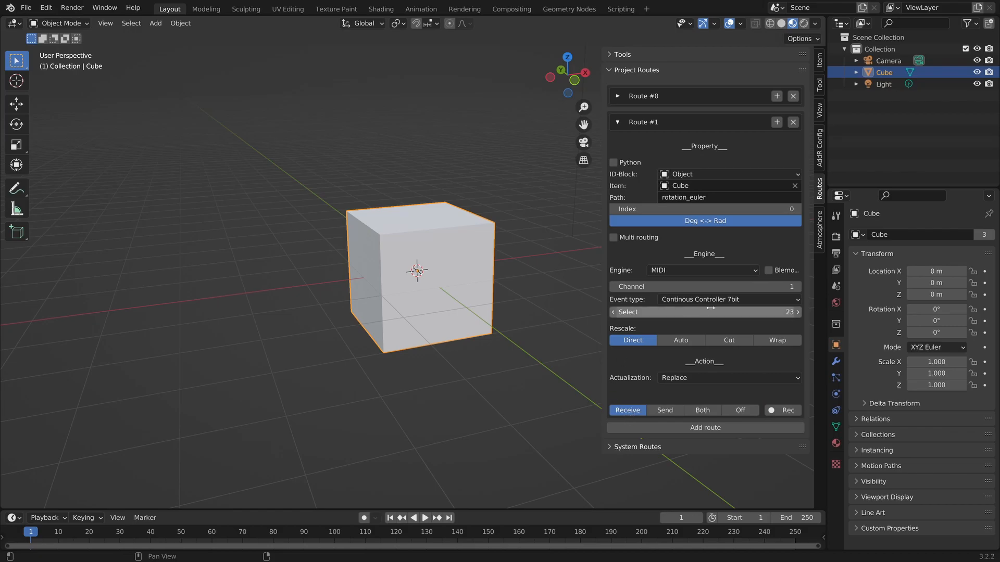
{"action": "left_click", "coordinate": [777, 339]}
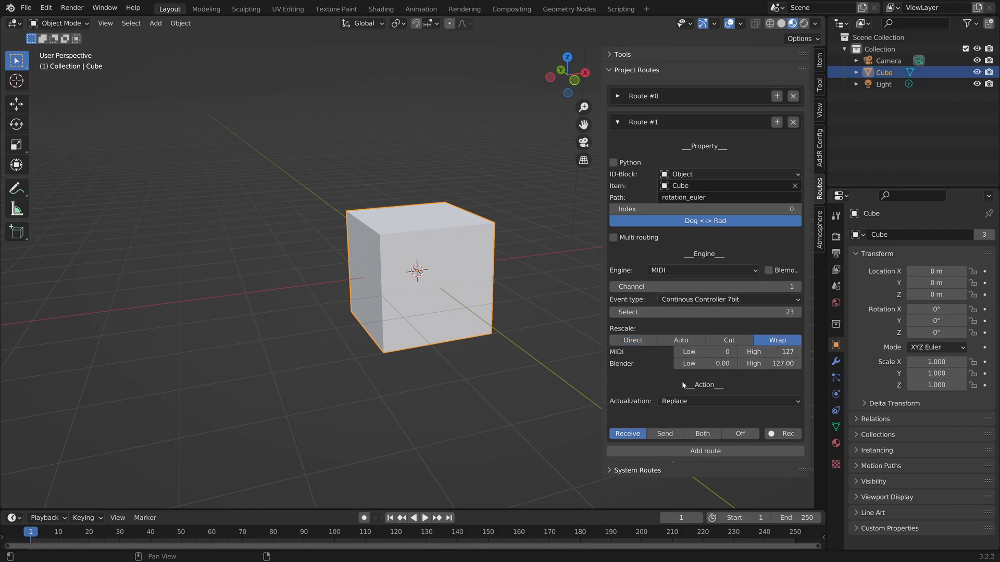
{"action": "mouse_move", "coordinate": [705, 362]}
{"action": "type", "text": "36"}
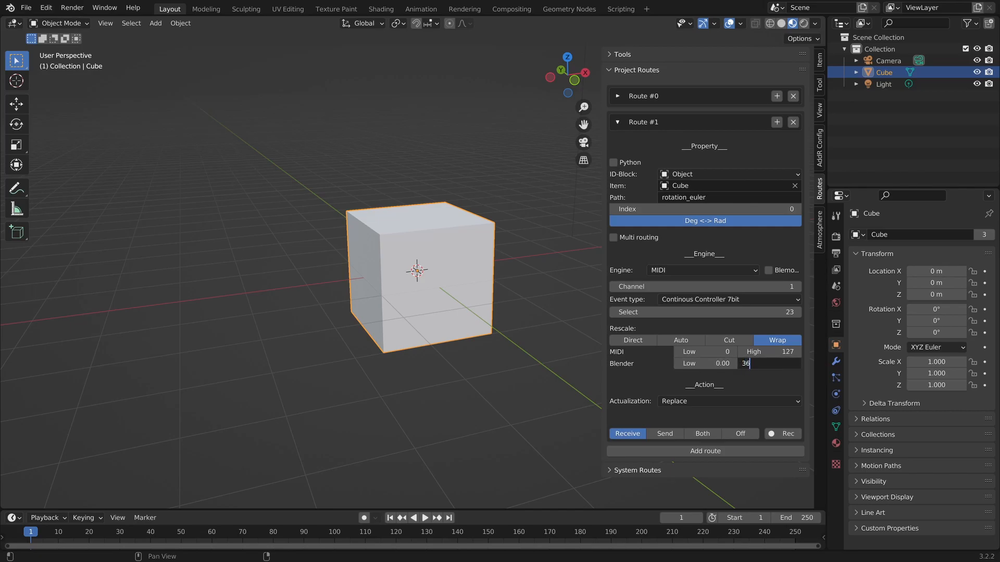
Enter 360 as the rotation route's Blender High value.
{"action": "type", "text": "0"}
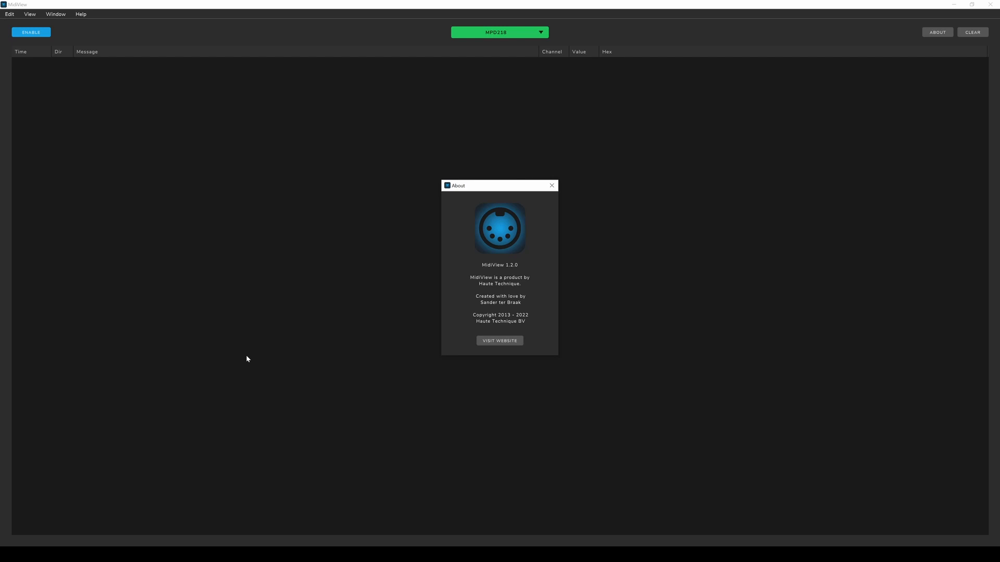
Dismiss MidiView's About dialog, leaving the empty MPD218 message log.
{"action": "left_click", "coordinate": [551, 185]}
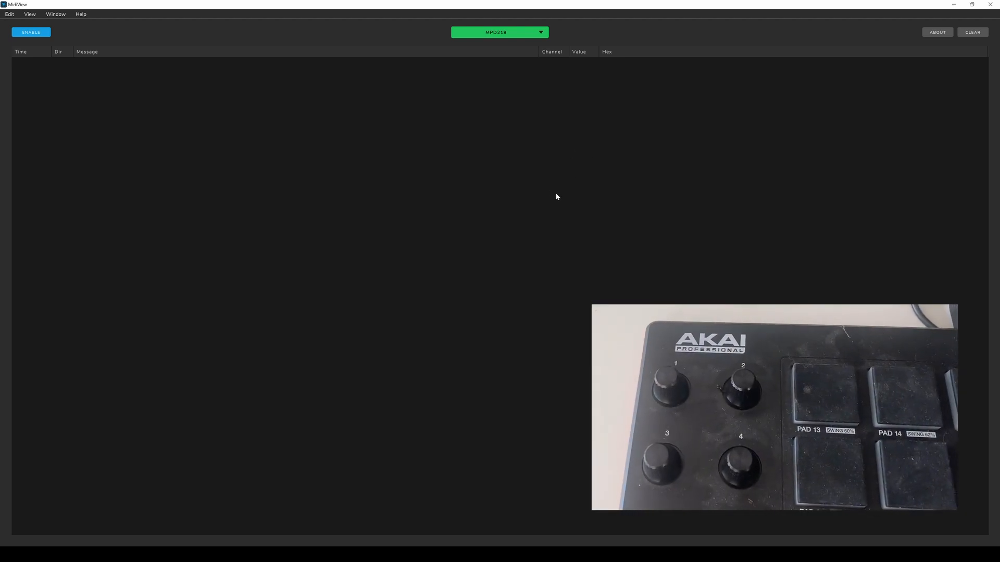